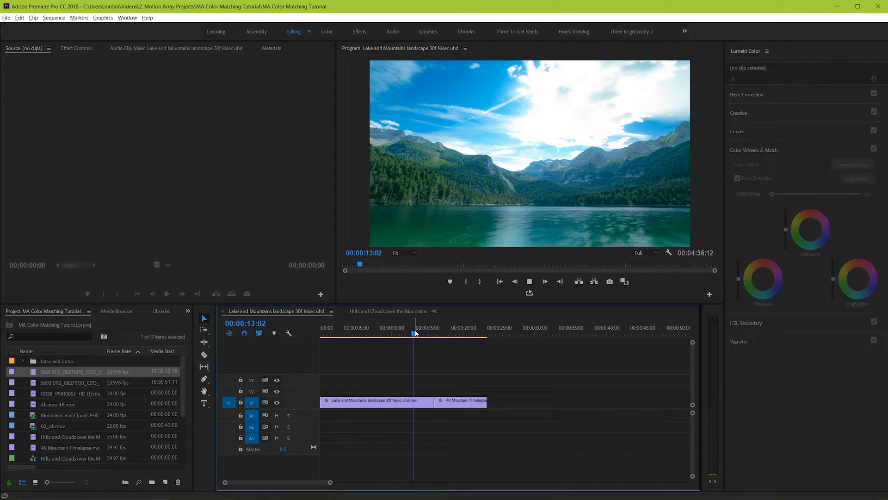
- Scrub the playhead across the boundary between the lake clip and the mountain timelapse
click(415, 334)
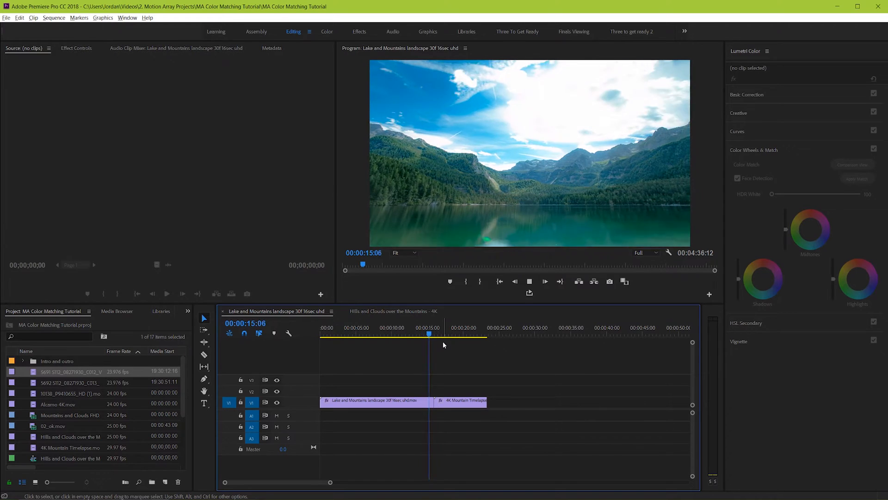
click(443, 334)
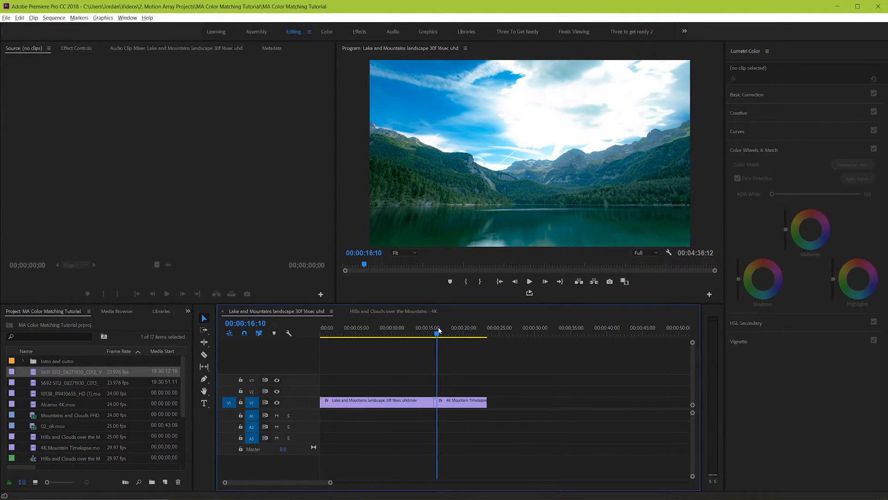
click(435, 332)
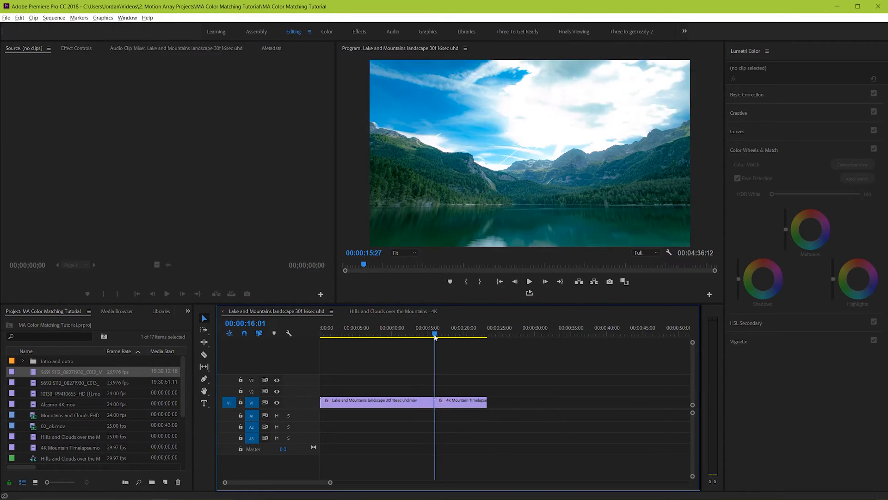
click(442, 333)
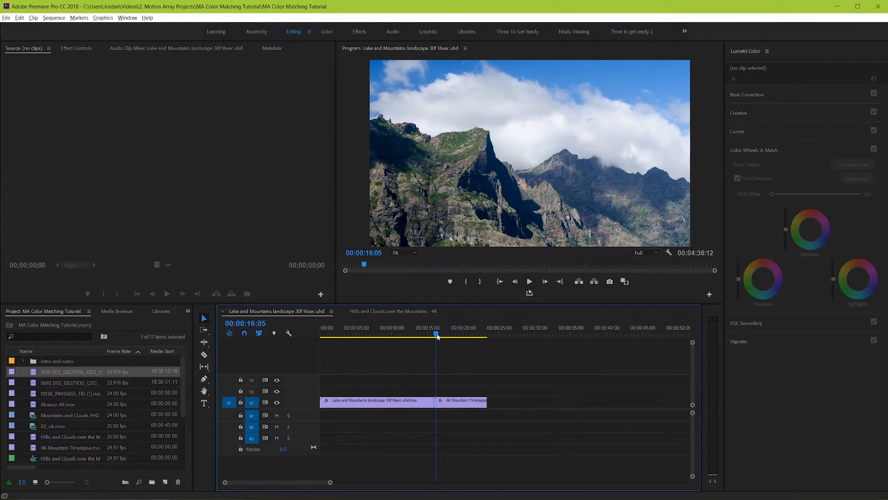
click(408, 334)
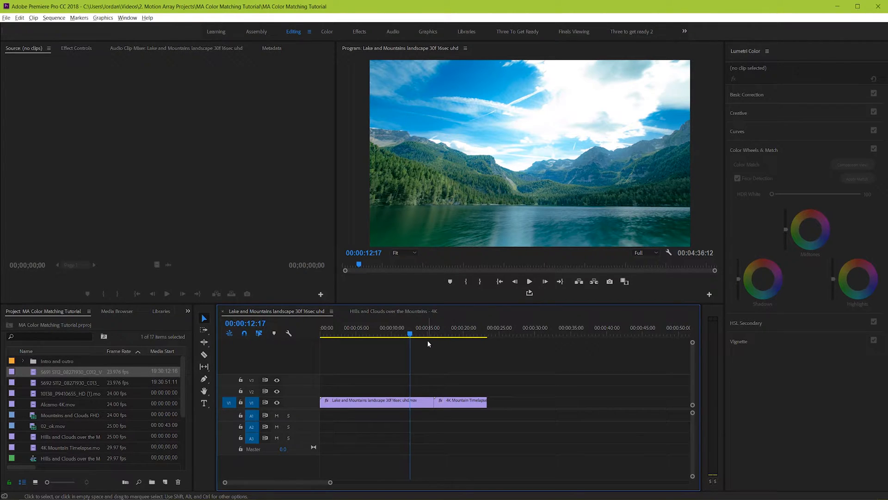
- Select the lake reference clip and enable Comparison View from Color Wheels & Match
click(375, 400)
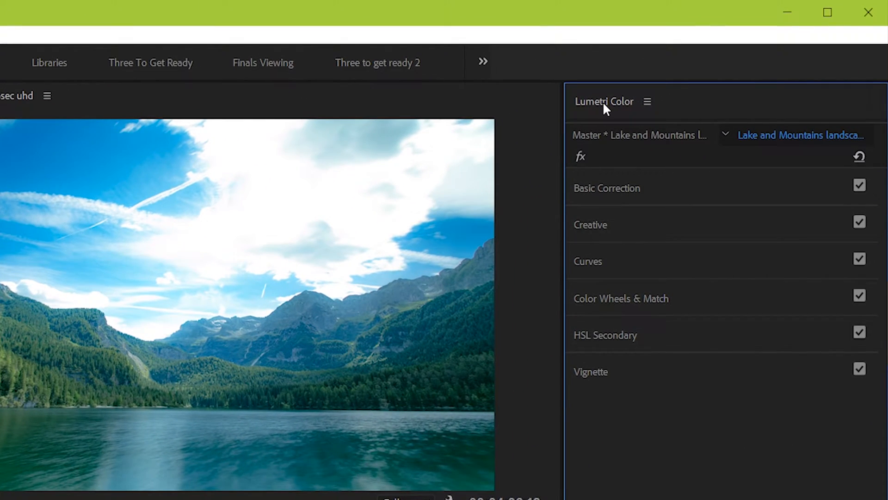
scroll(down, 3)
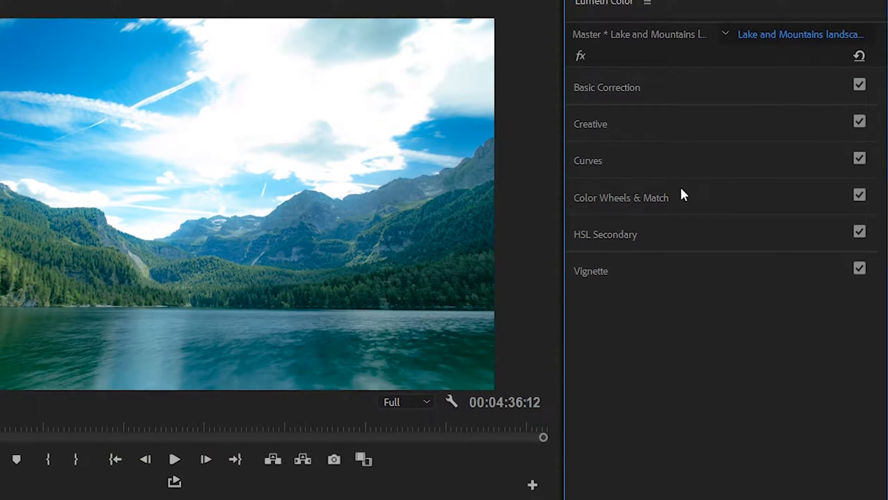
click(621, 198)
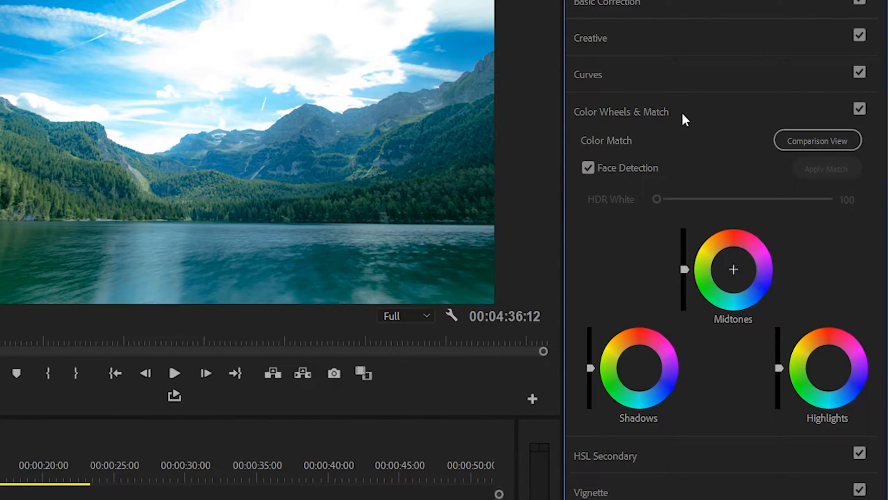
mouse_move(872, 145)
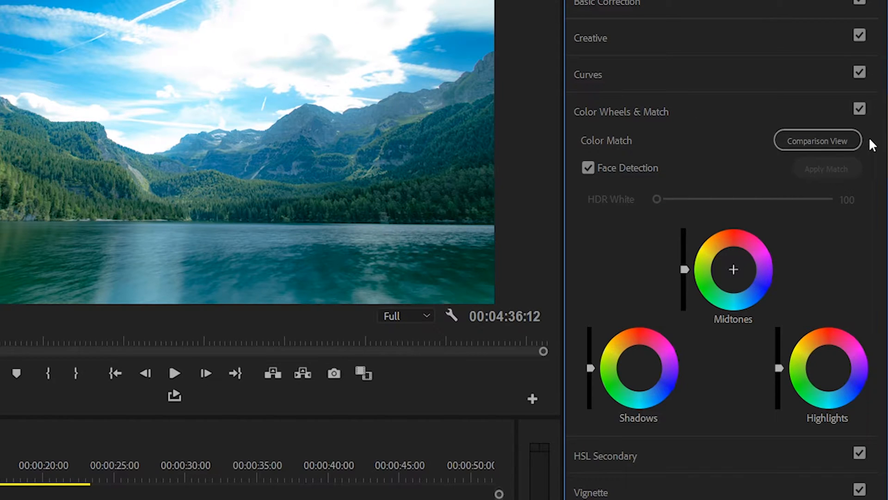
click(817, 140)
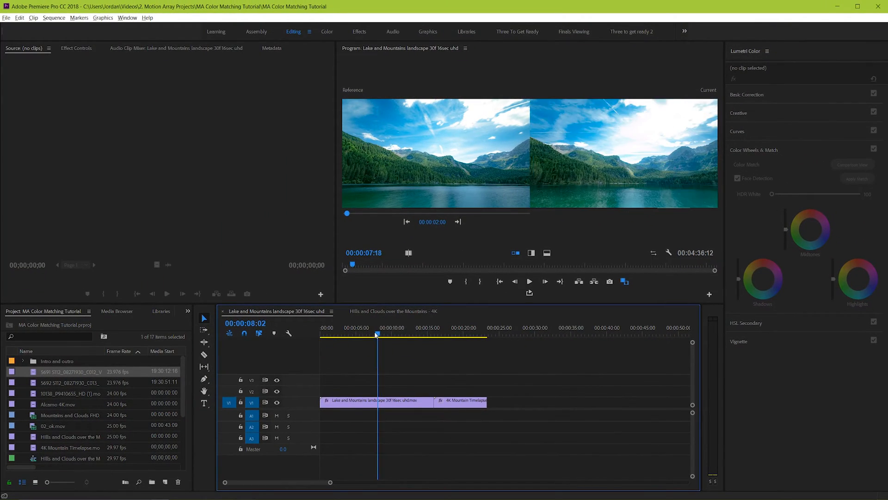
- Set a lake-clip frame at 00:00:03:18 as reference, then move into the mountain timelapse
click(327, 328)
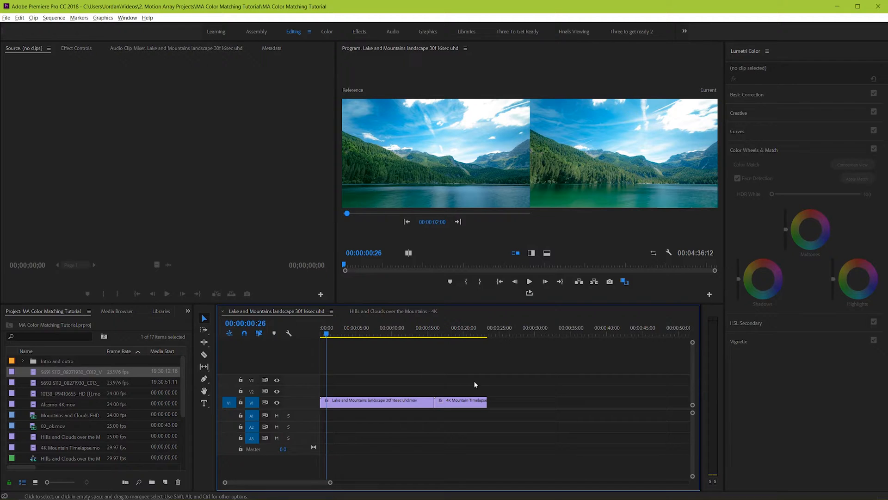
click(531, 252)
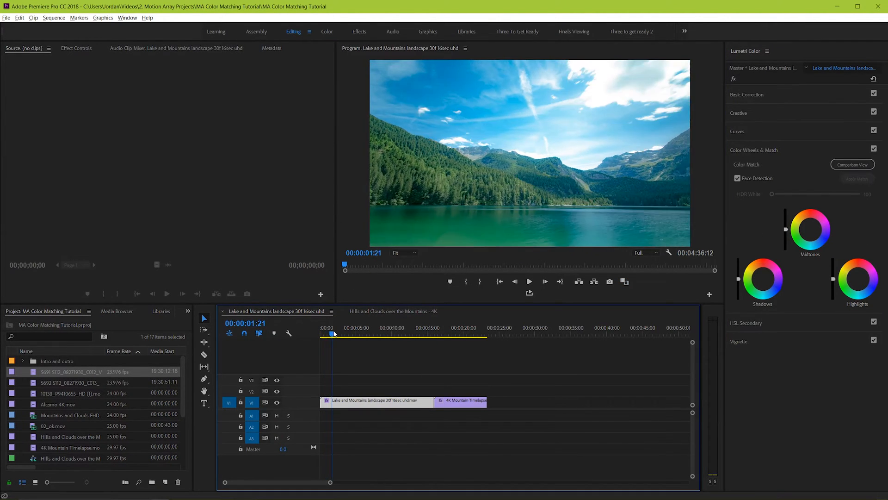
click(347, 333)
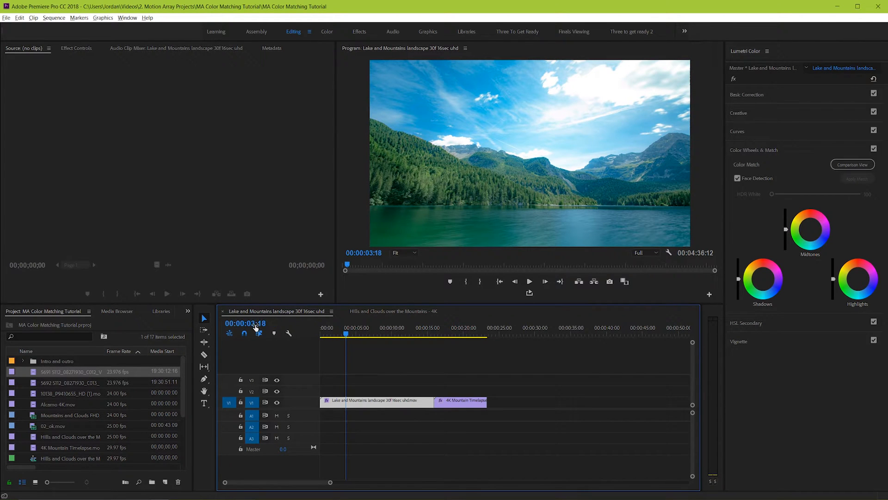
click(852, 165)
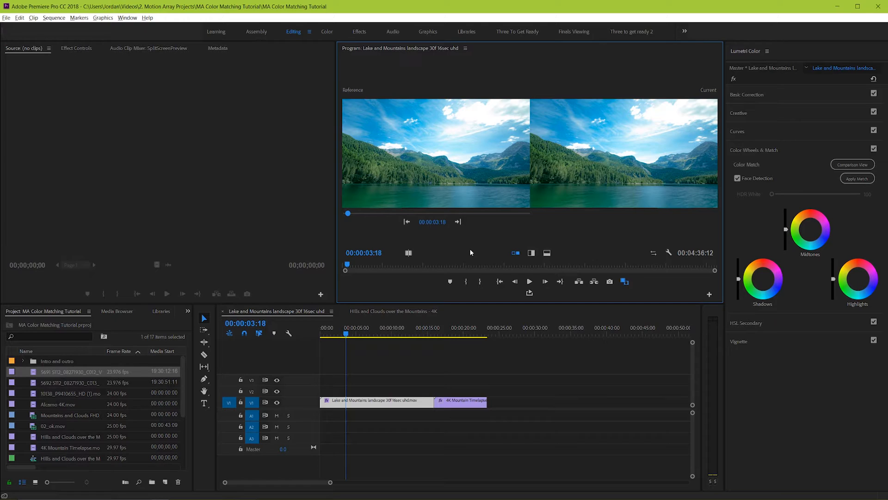
mouse_move(454, 283)
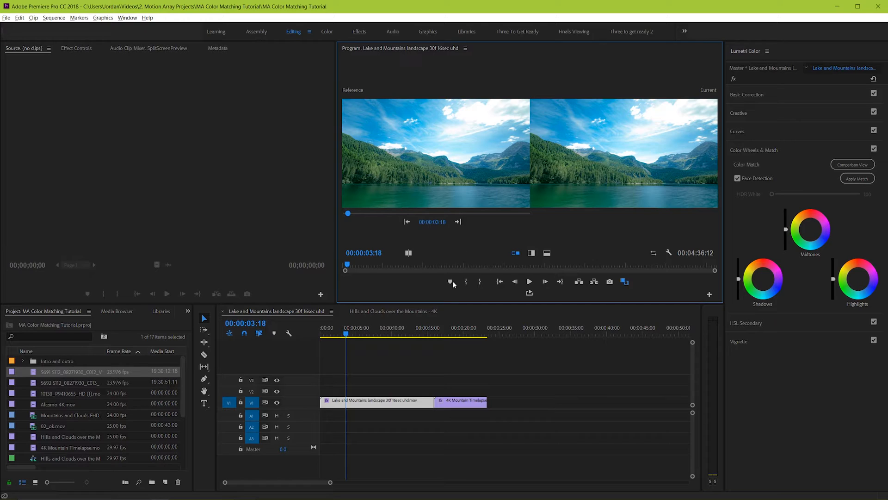
click(373, 334)
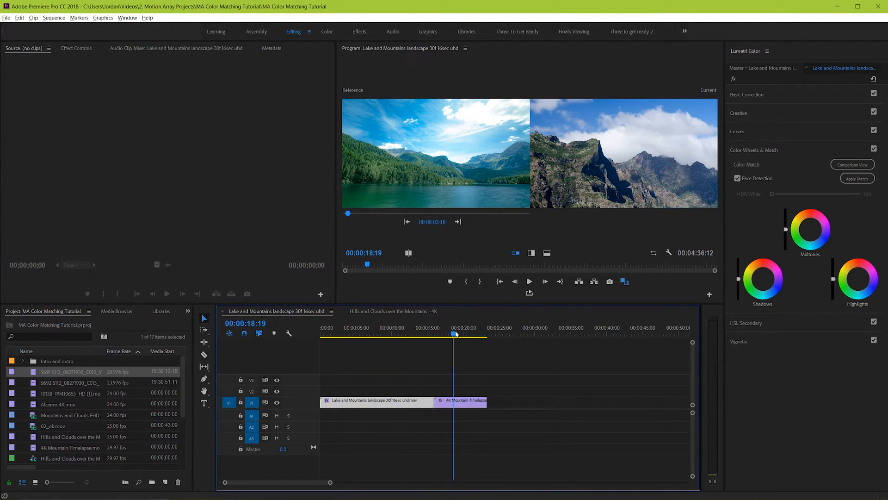
- Try the top-bottom split, then return to the left-right vertical split of reference and current
click(461, 333)
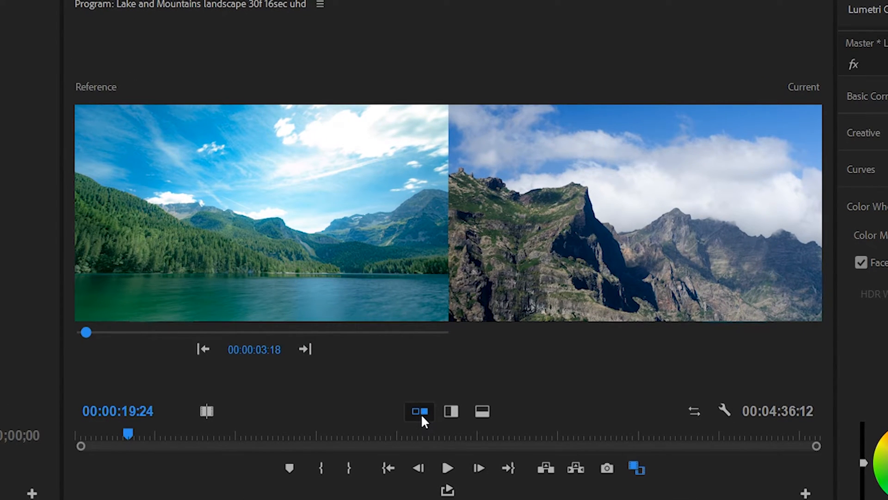
mouse_move(450, 411)
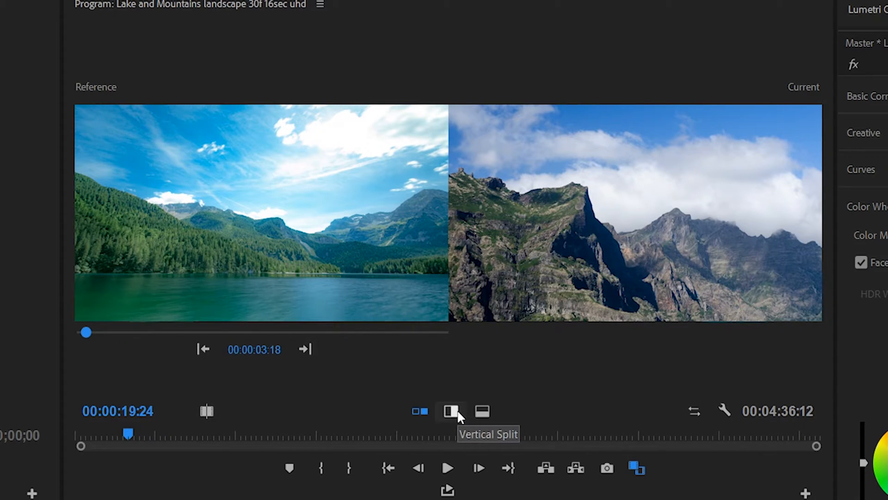
click(451, 411)
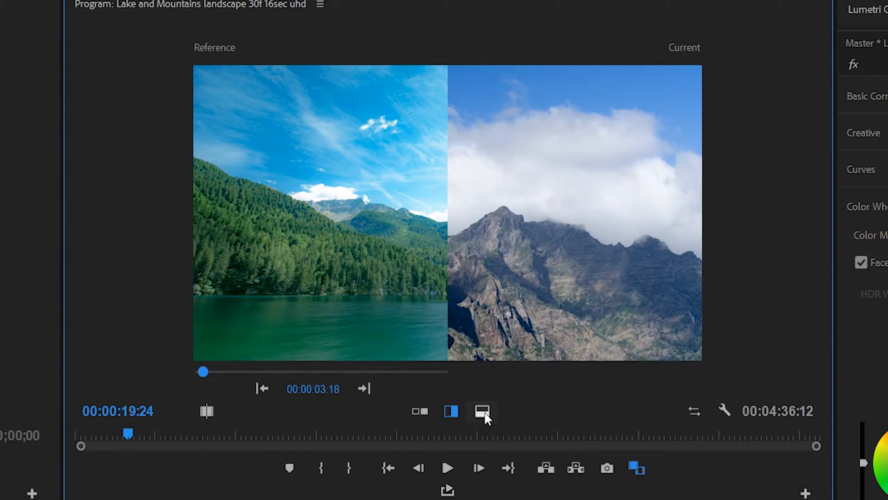
click(482, 411)
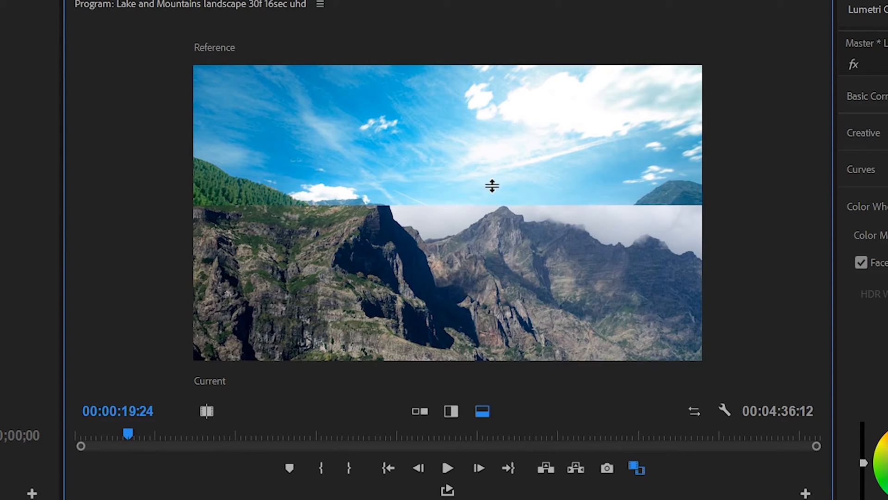
click(450, 411)
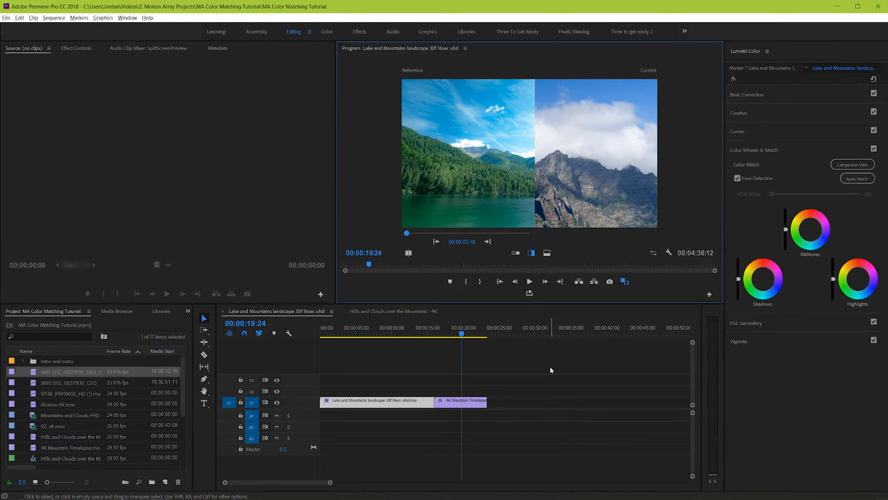
mouse_move(519, 388)
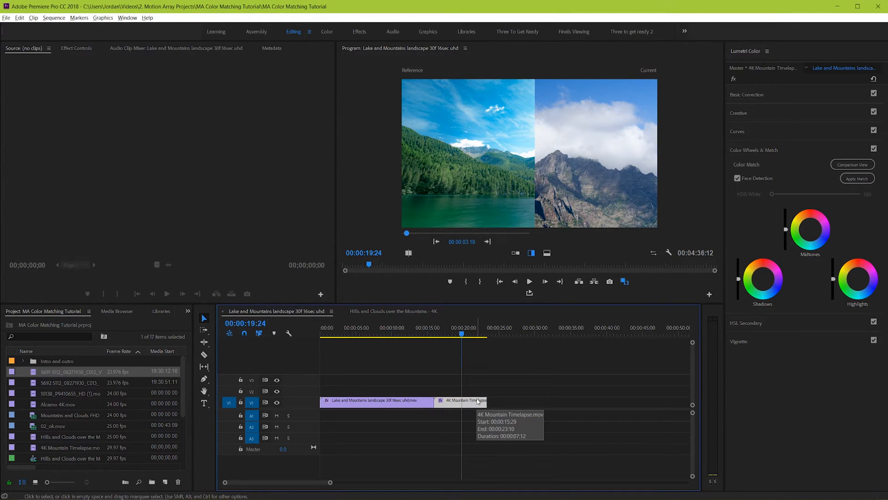
mouse_move(529, 375)
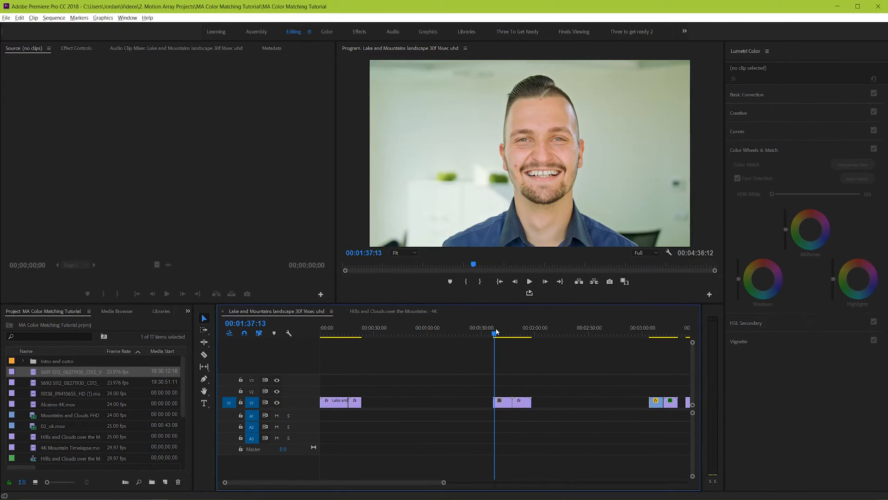
click(512, 334)
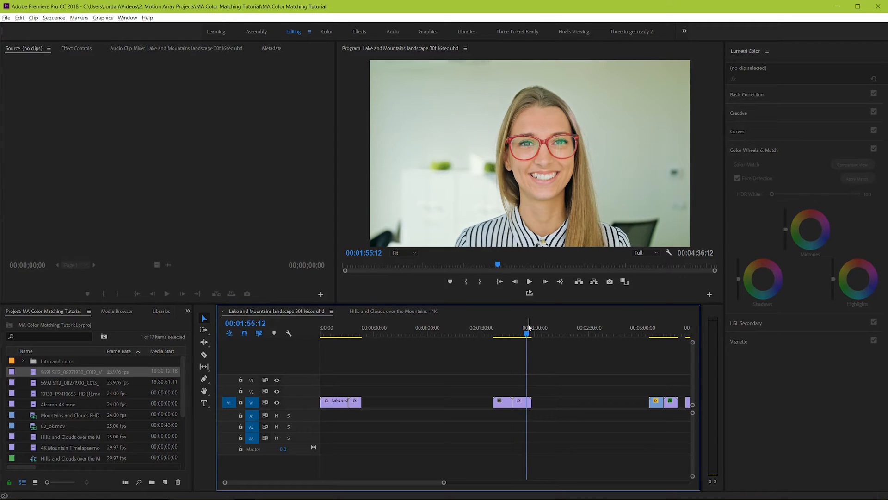
click(512, 401)
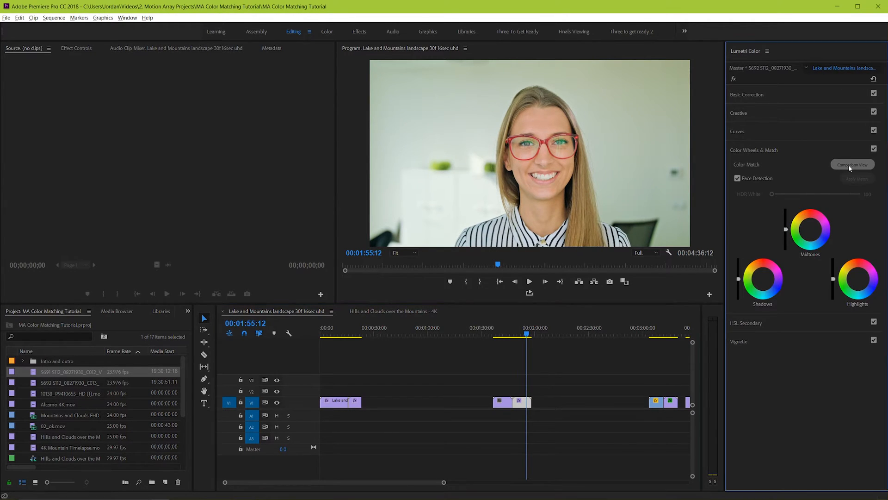
click(851, 165)
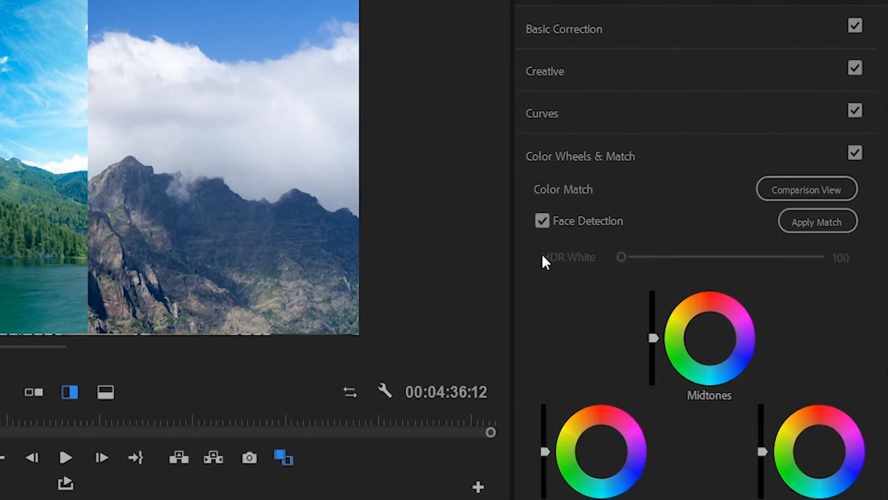
- Disable Face Detection and apply the colour match to the mountain timelapse
click(542, 220)
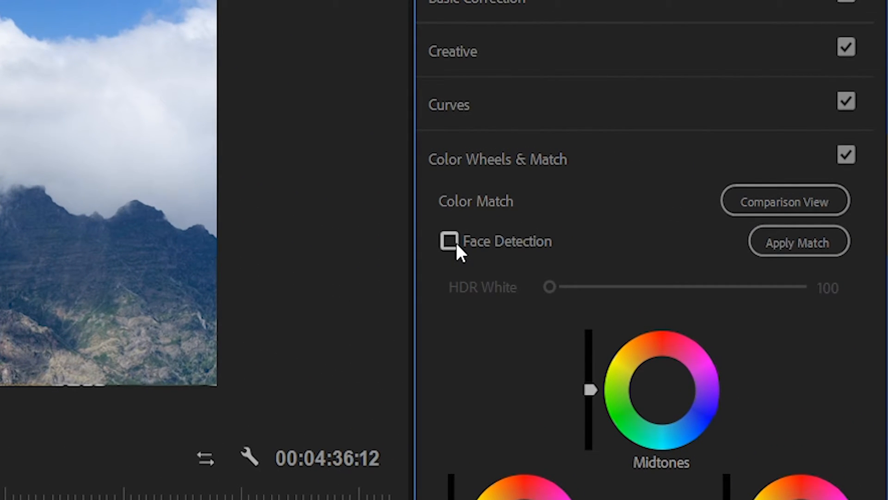
mouse_move(496, 267)
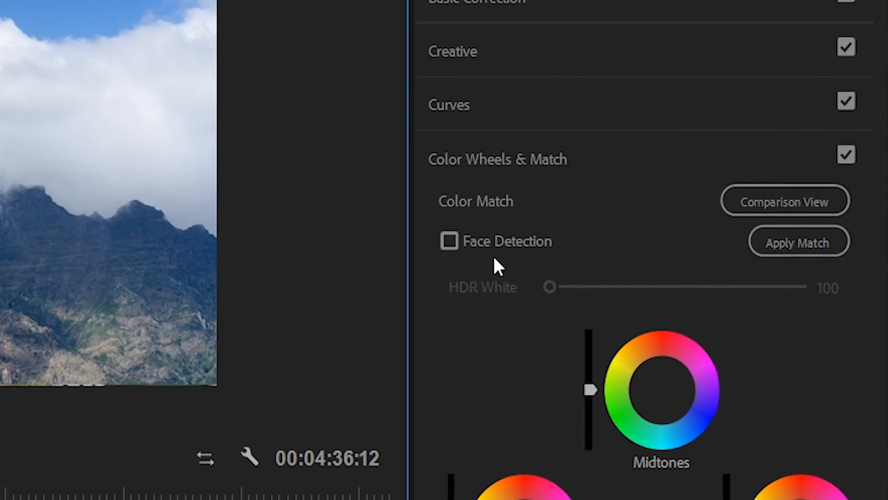
click(784, 201)
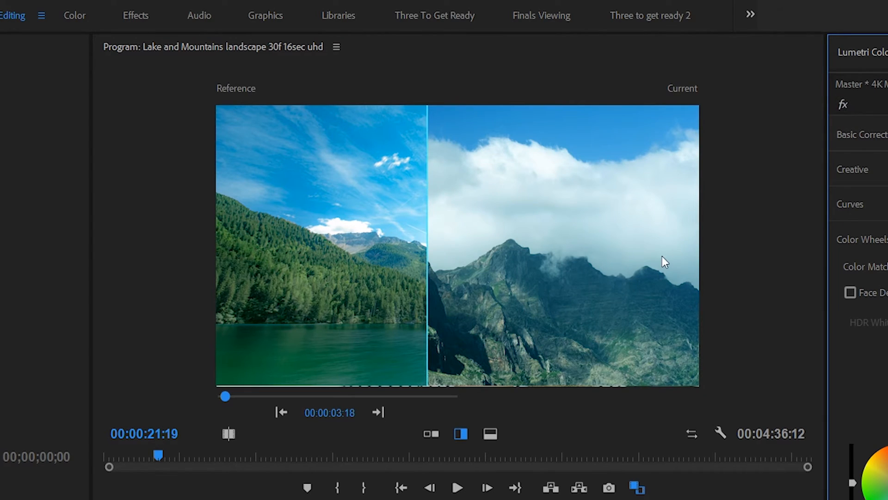
- Switch the comparison to side-by-side whole frames and review the matched result
click(430, 433)
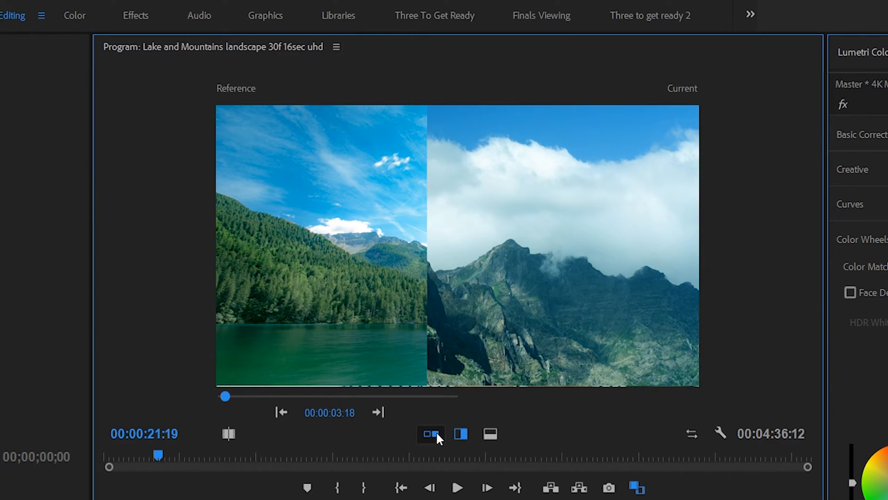
click(430, 433)
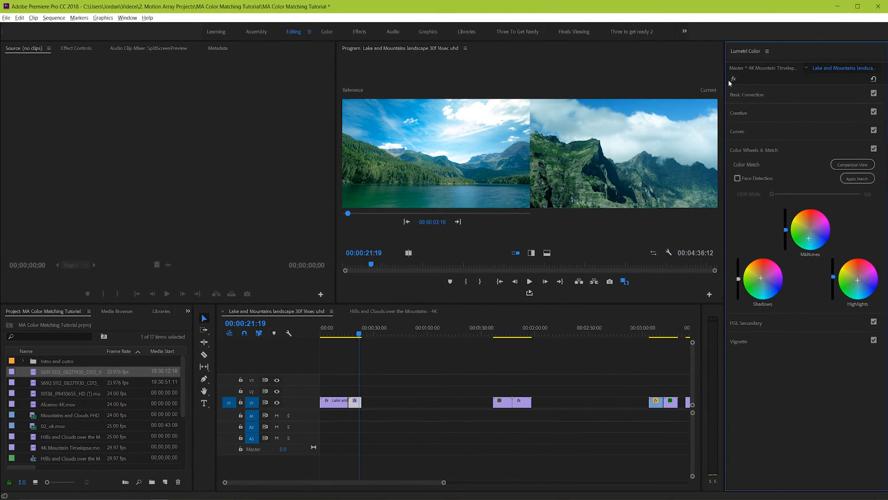
mouse_move(753, 261)
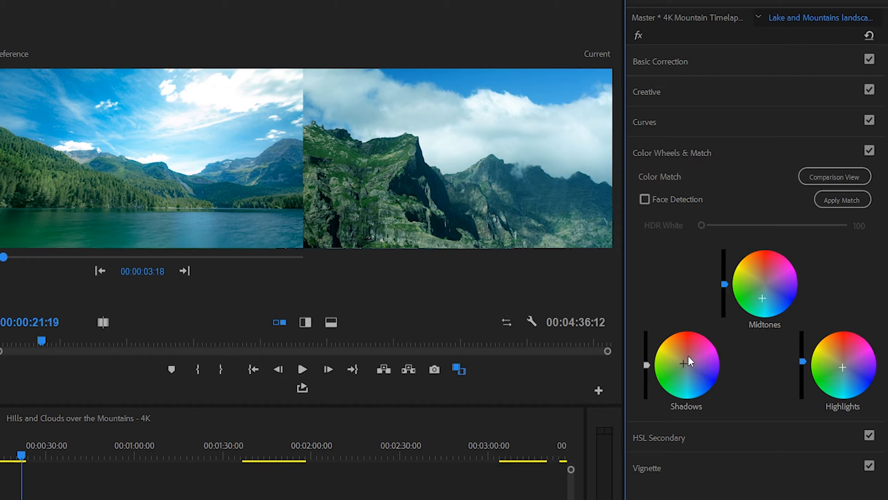
click(660, 61)
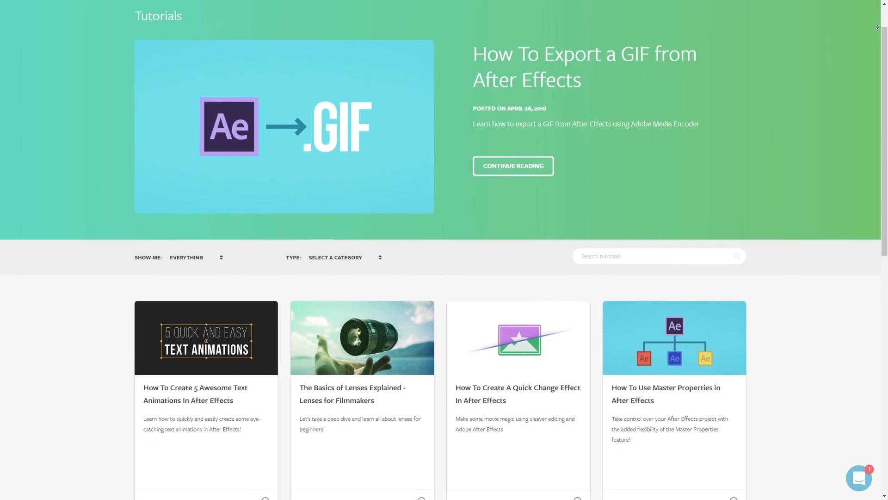
- Scroll down the Motion Array tutorials page to the article grid and page numbers
scroll(down, 3)
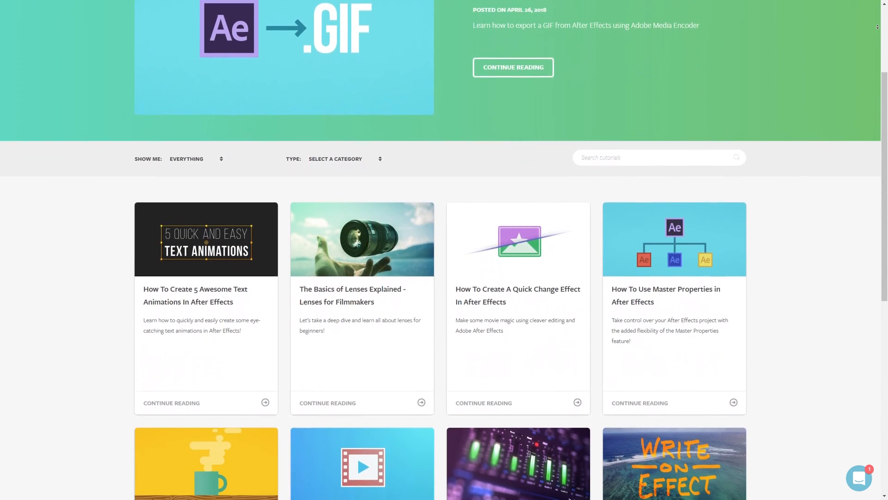
scroll(down, 3)
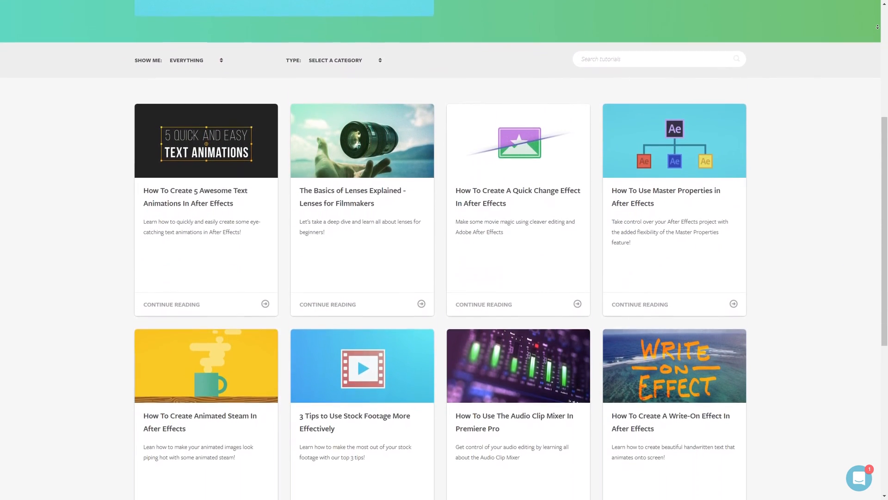
scroll(down, 3)
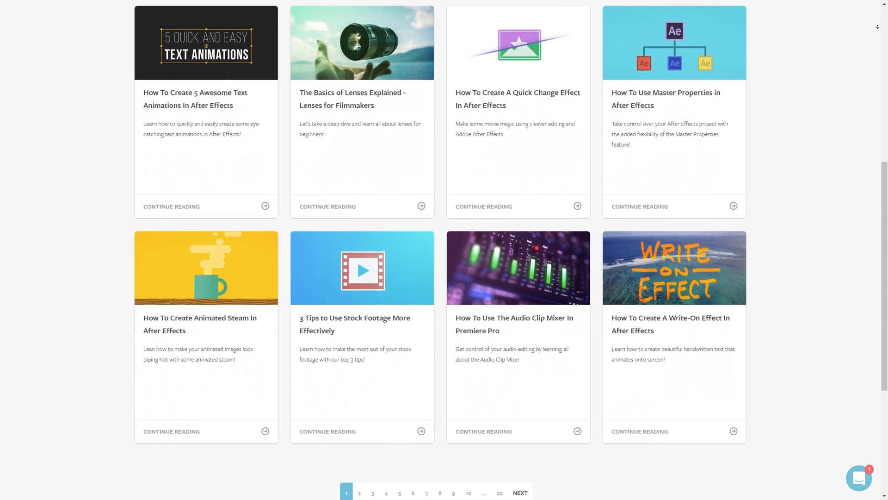